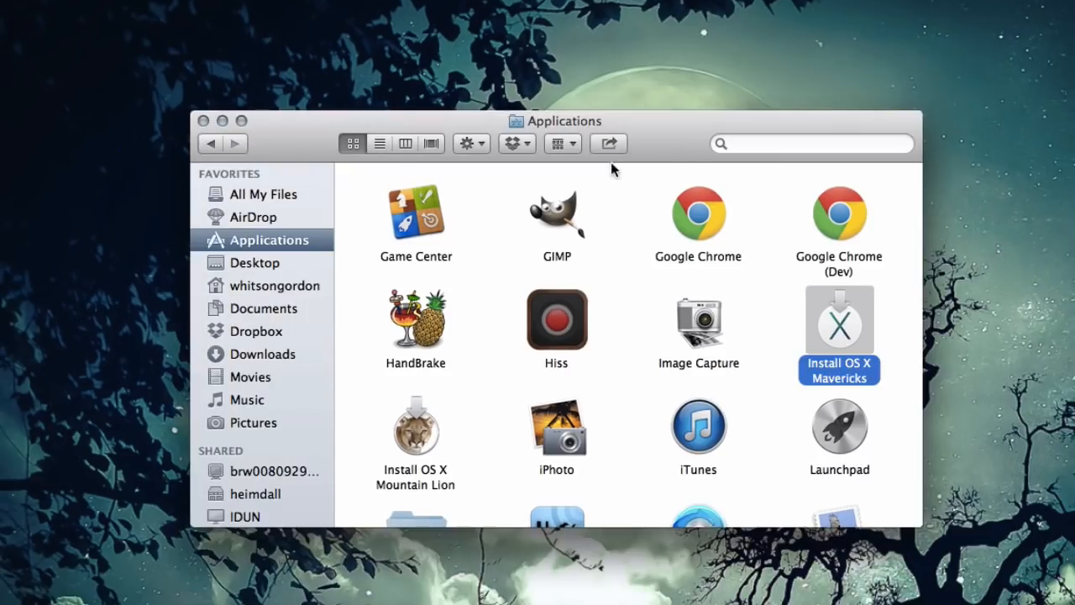
pyautogui.moveTo(839, 325)
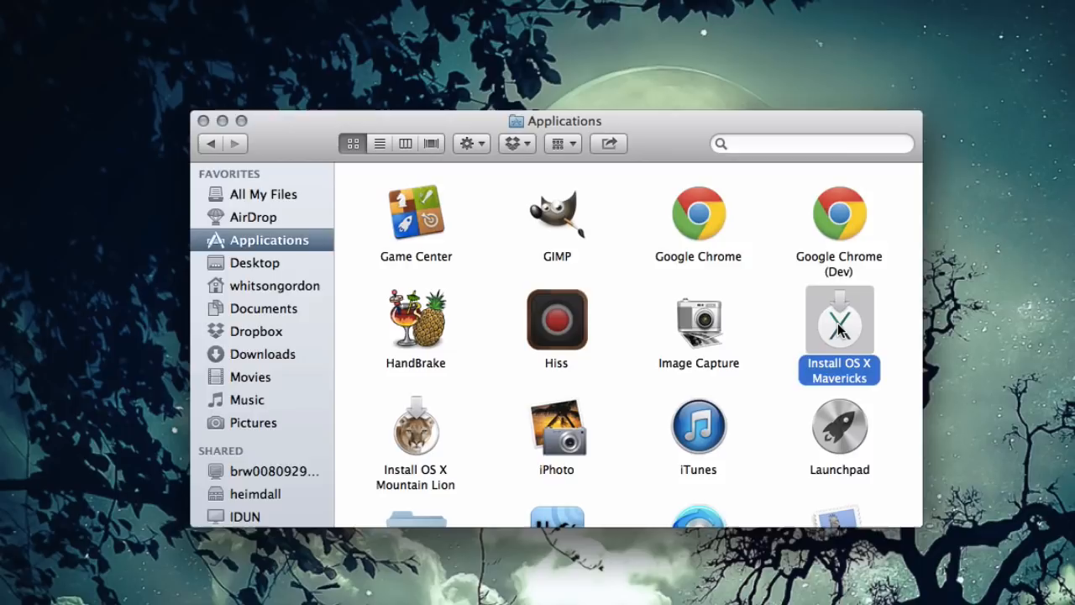
pyautogui.moveTo(227, 126)
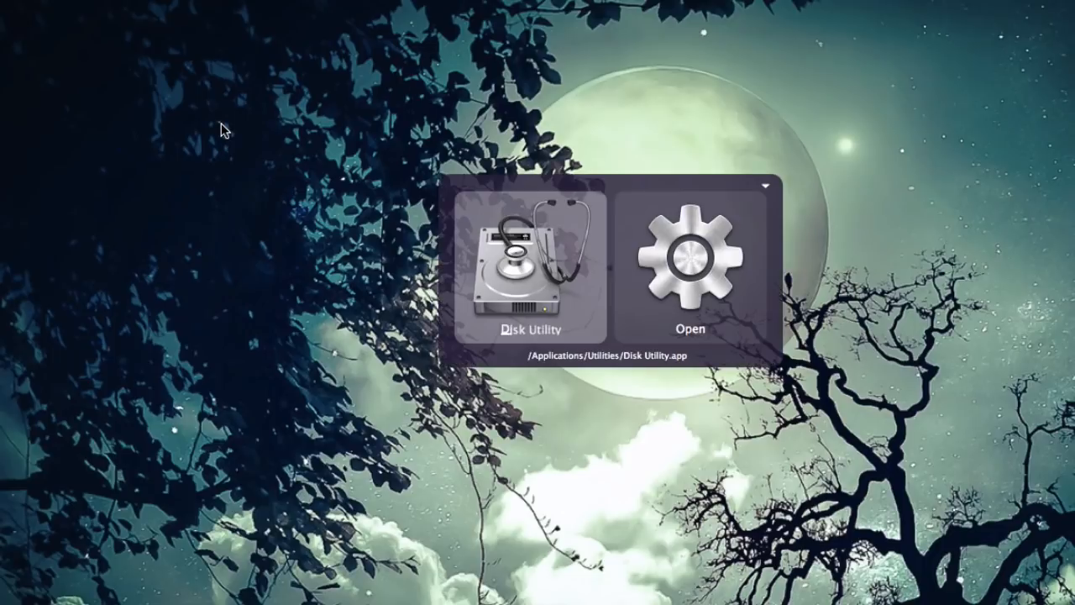
# - Launch Disk Utility and select the 8.05 GB SanDisk Cruzer USB drive to view its details
pyautogui.click(687, 269)
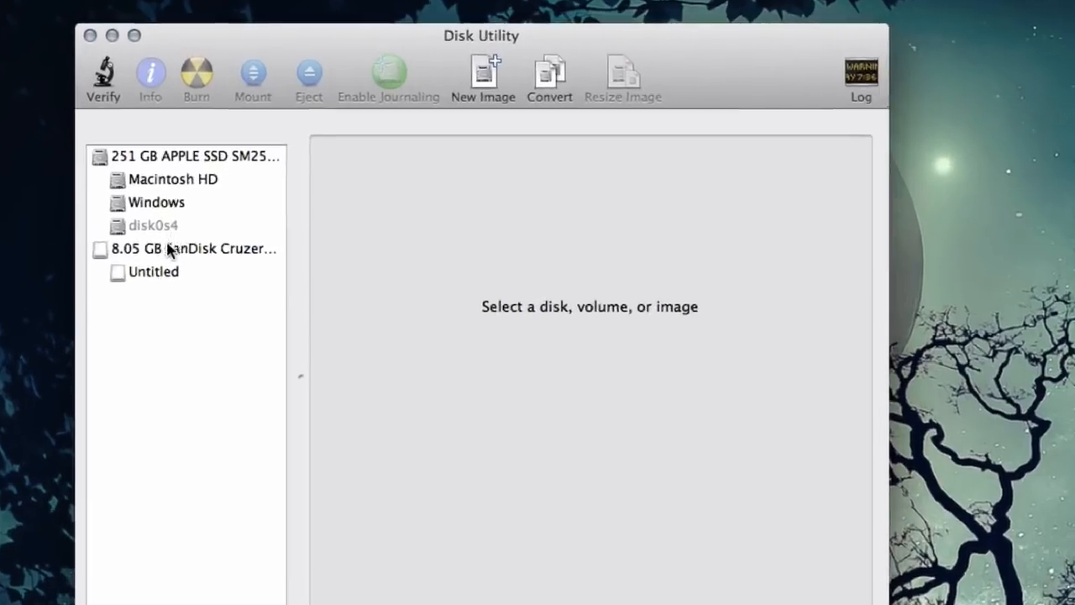
pyautogui.click(193, 249)
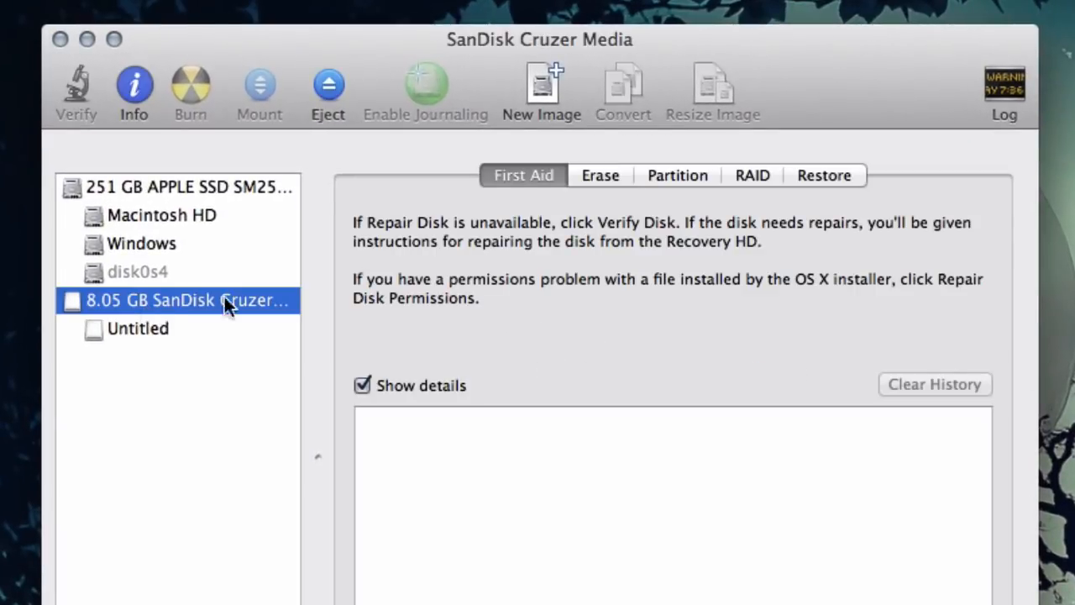
pyautogui.click(599, 175)
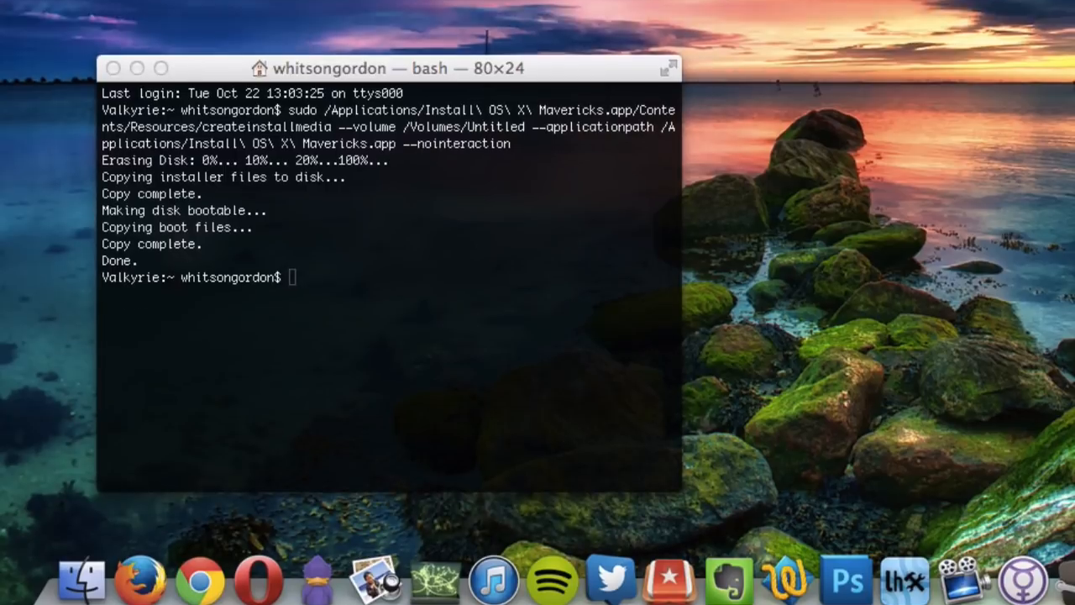
# - Choose Restart from the Apple menu after createinstallmedia finishes
pyautogui.click(32, 13)
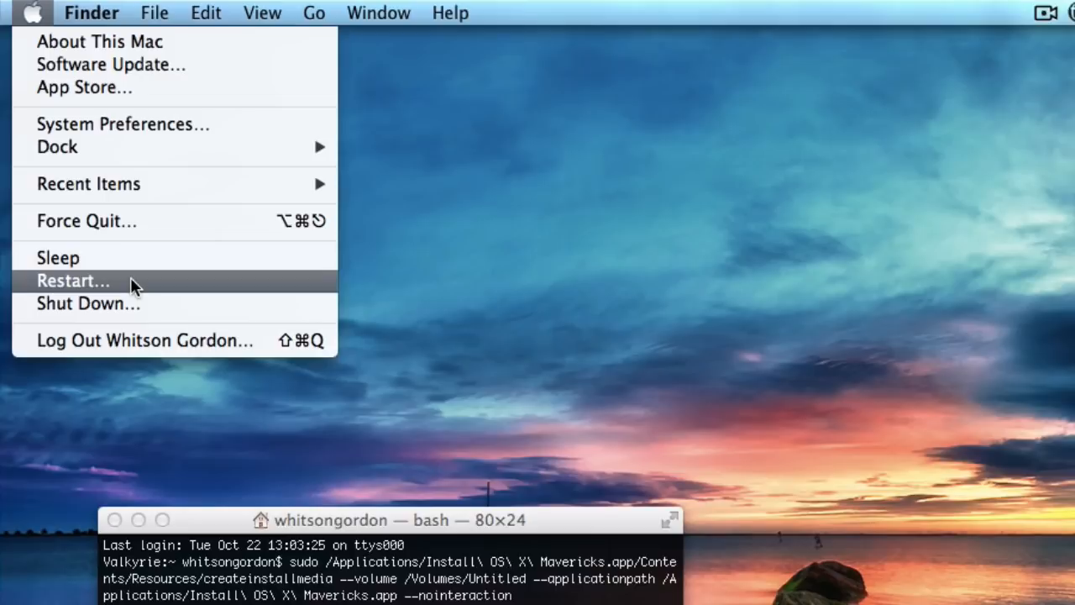
pyautogui.click(72, 280)
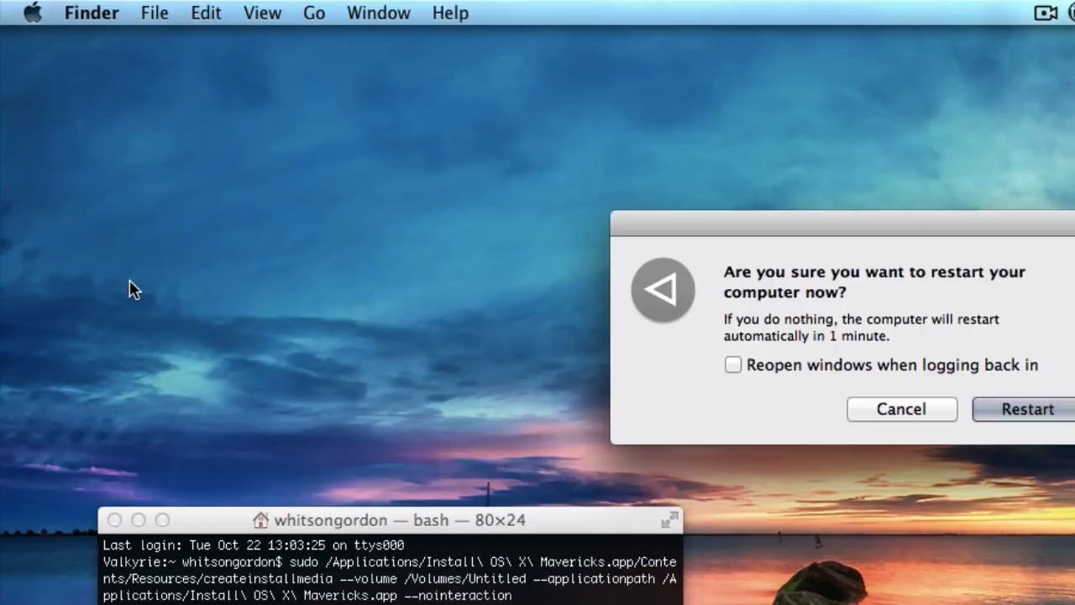